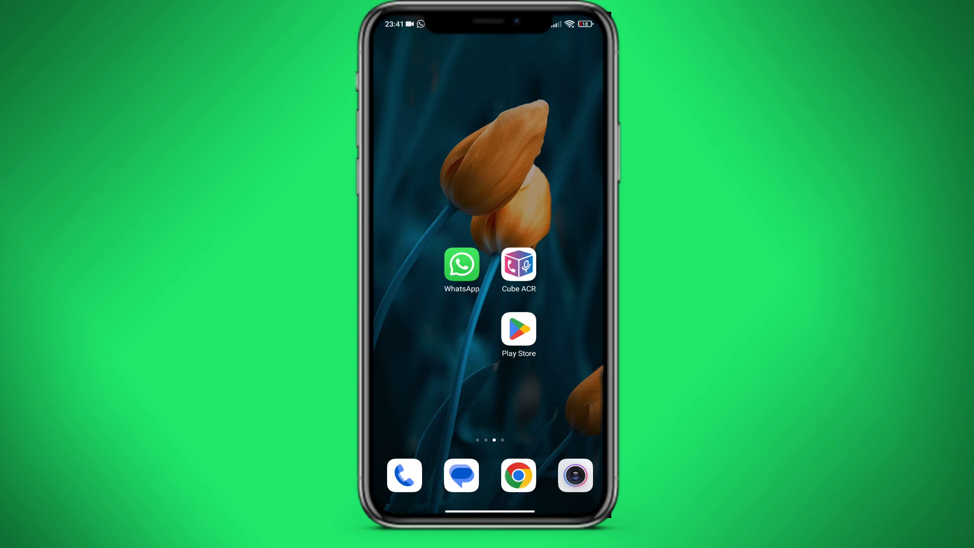
Launch Google Play Store from the home screen and focus its search bar
{"action": "left_click", "coordinate": [519, 329]}
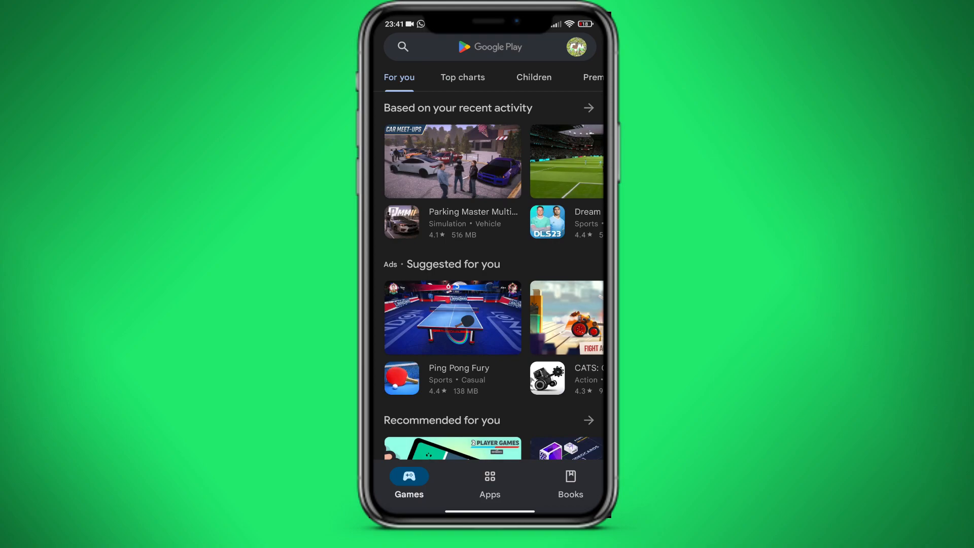
{"action": "left_click", "coordinate": [487, 47]}
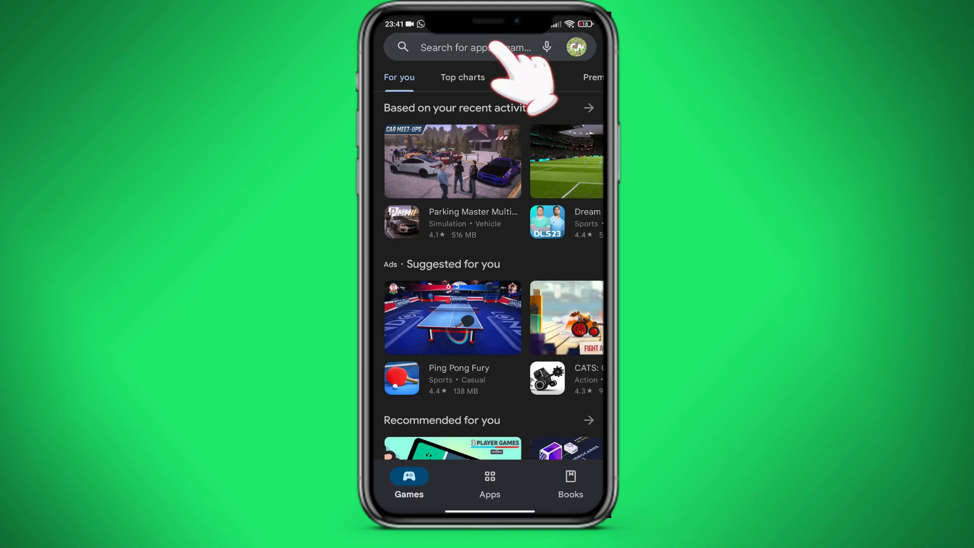
Search the store for 'cube acr' and open the installed Call Recorder - Cube ACR app
{"action": "left_click", "coordinate": [474, 47]}
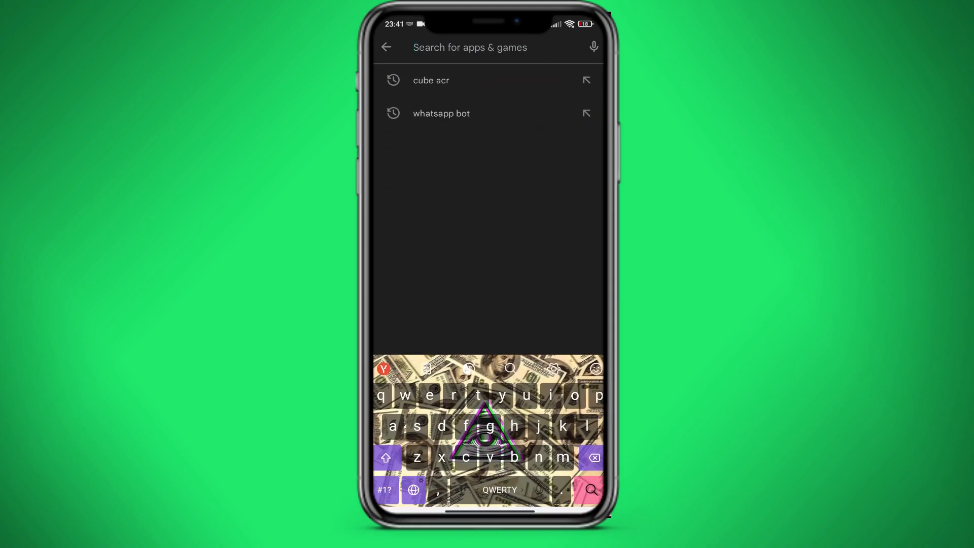
{"action": "type", "text": "cube acr"}
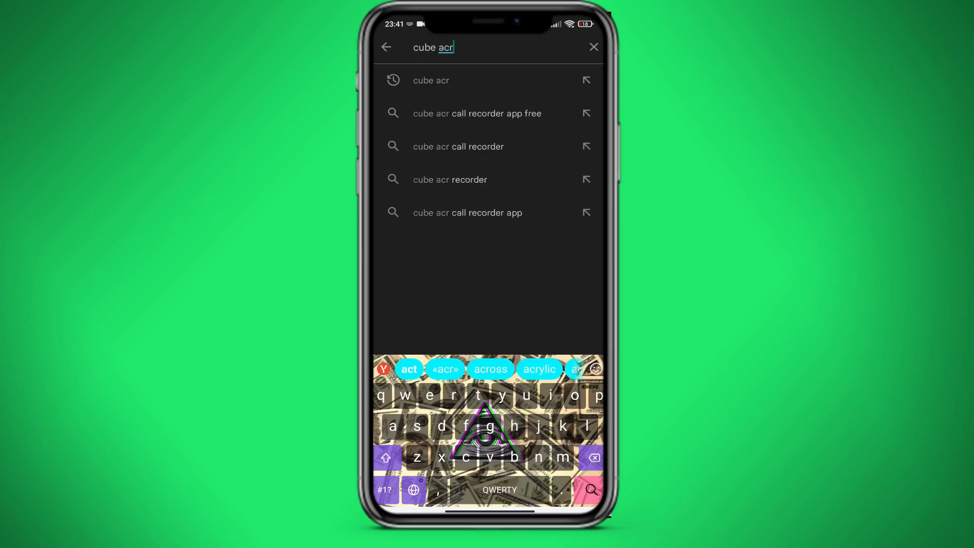
{"action": "left_click", "coordinate": [431, 80]}
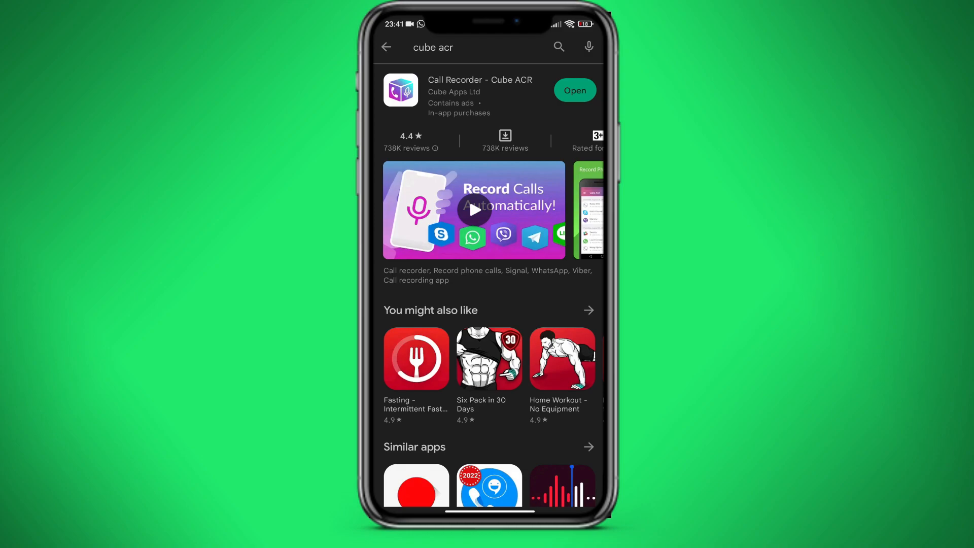
{"action": "left_click", "coordinate": [480, 92]}
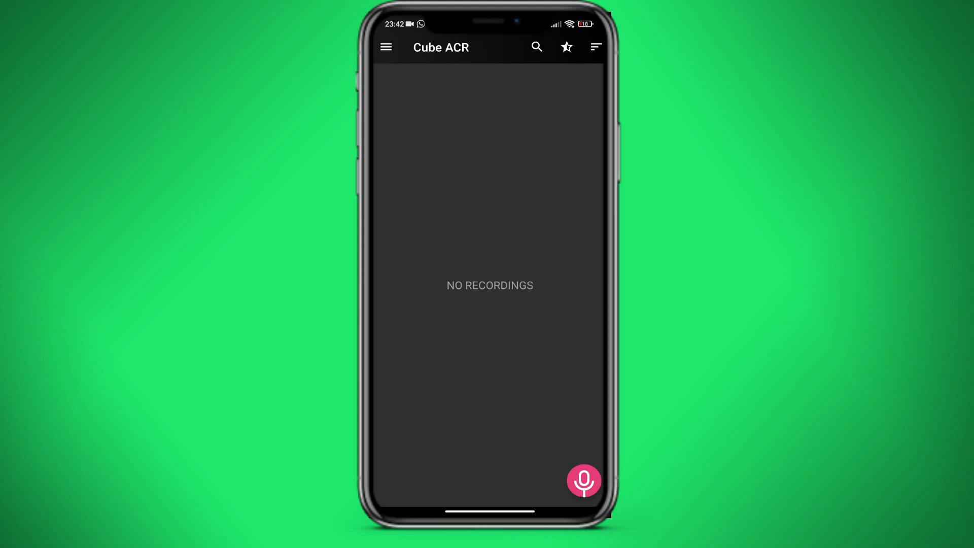
Leave the empty Cube ACR recordings screen and go back to the home screen
{"action": "left_click", "coordinate": [584, 481]}
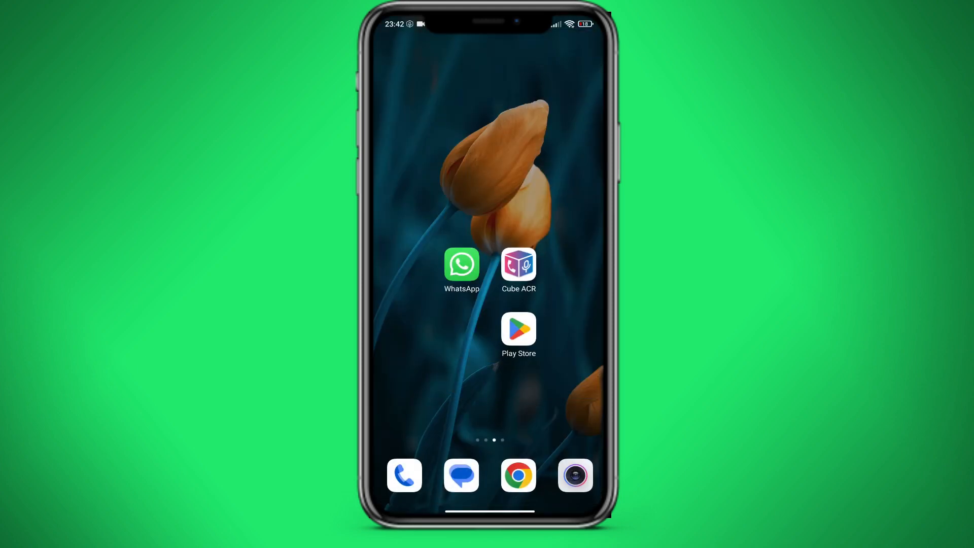
Open WhatsApp and start a voice call from a contact's chat
{"action": "left_click", "coordinate": [462, 265]}
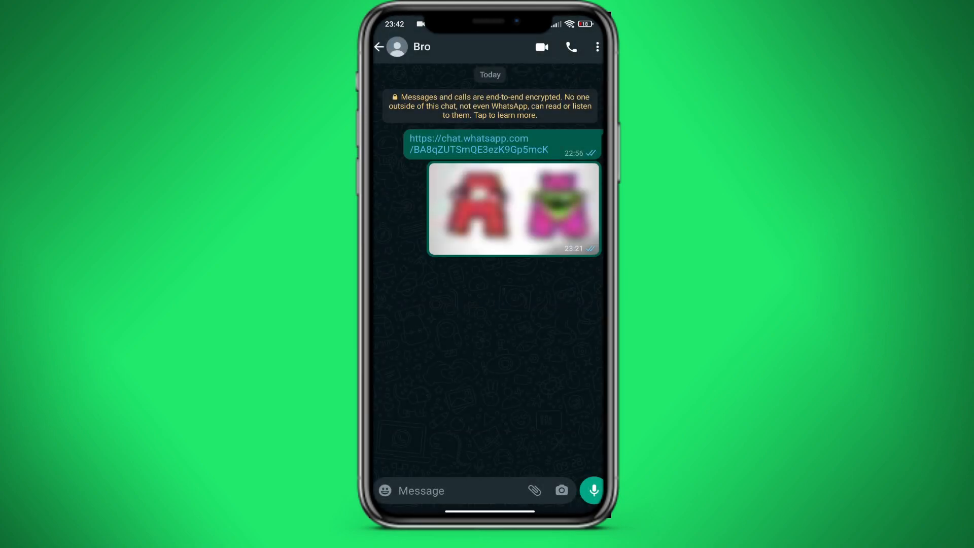
{"action": "left_click", "coordinate": [571, 47]}
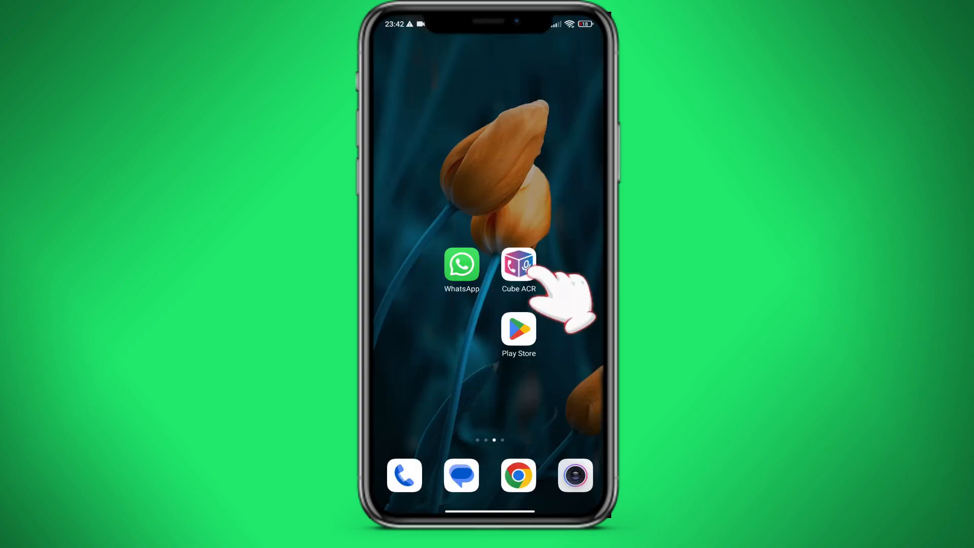
Reopen Cube ACR to see the new 24-second Dictaphone recording from 23:42
{"action": "left_click", "coordinate": [518, 264]}
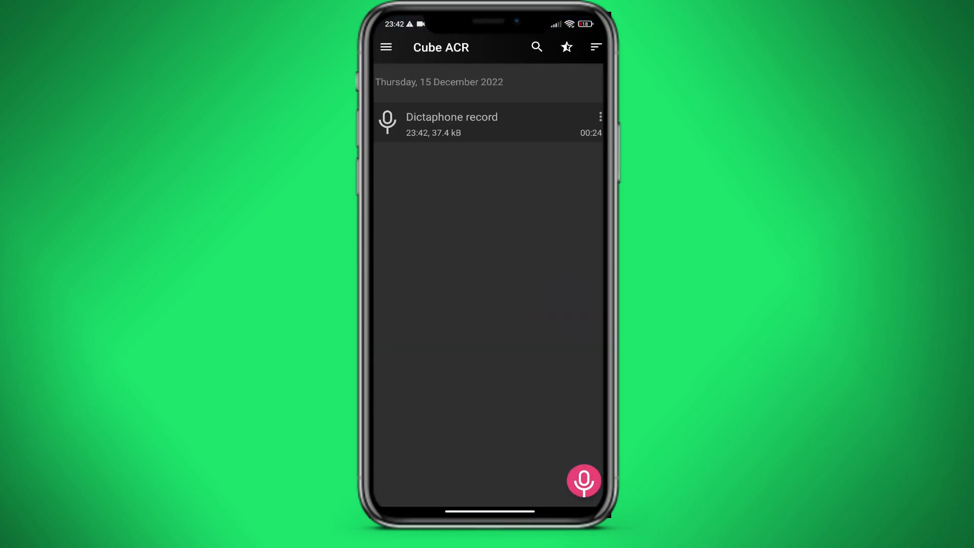